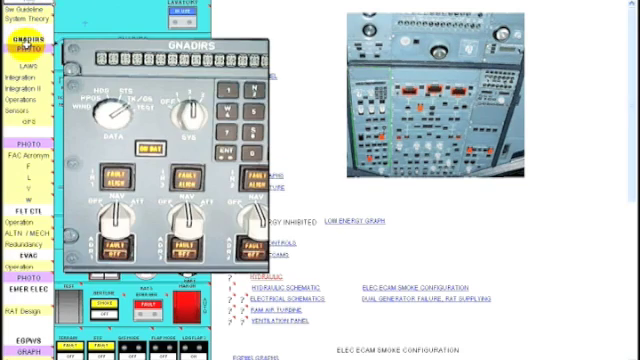
Show the ADR 2 pop-up explaining when APU bleed pressure reads amber XX
click(30, 90)
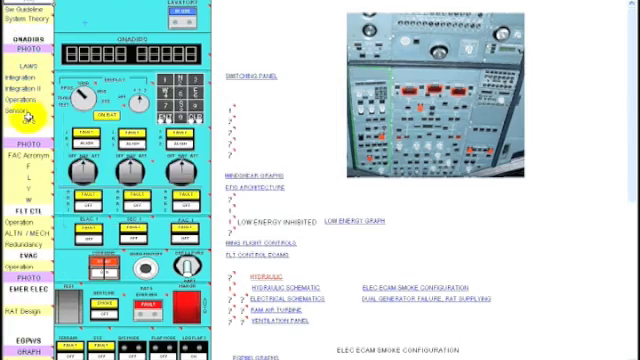
mouse_move(192, 16)
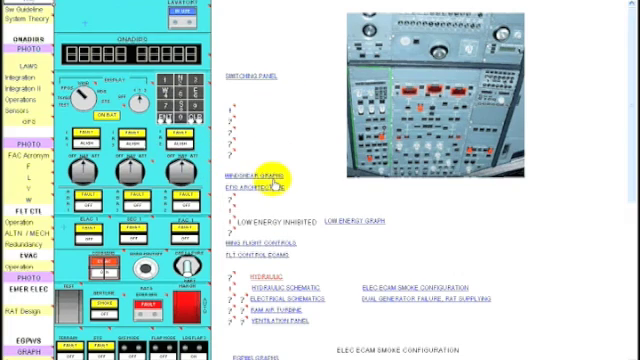
mouse_move(336, 212)
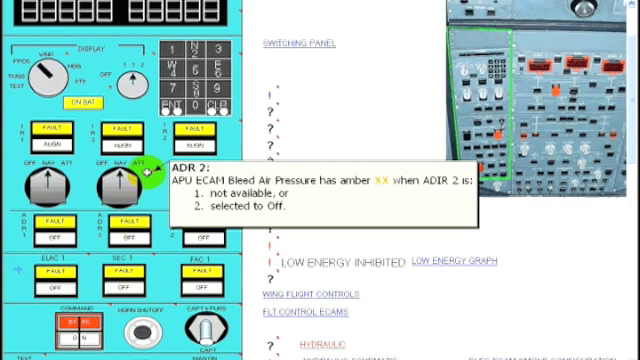
scroll(down, 3)
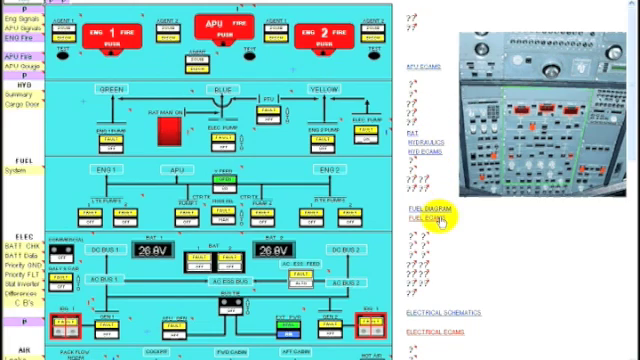
mouse_move(568, 160)
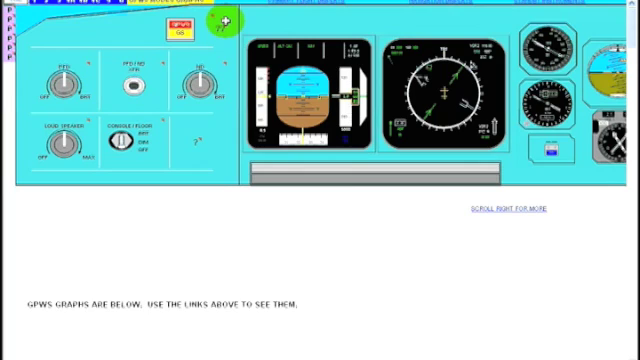
Show the GPWS G/S switch explanation and scroll through the mode graphs to the enhanced terrain warning diagram
click(180, 28)
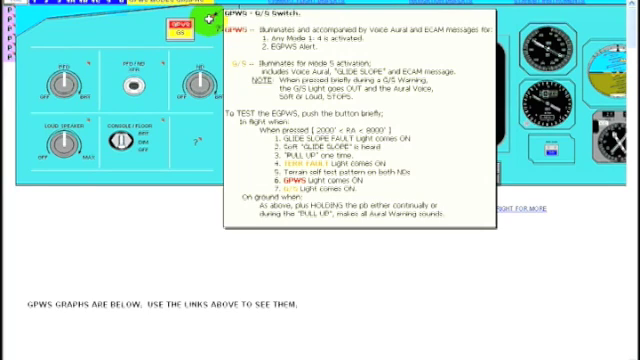
scroll(down, 3)
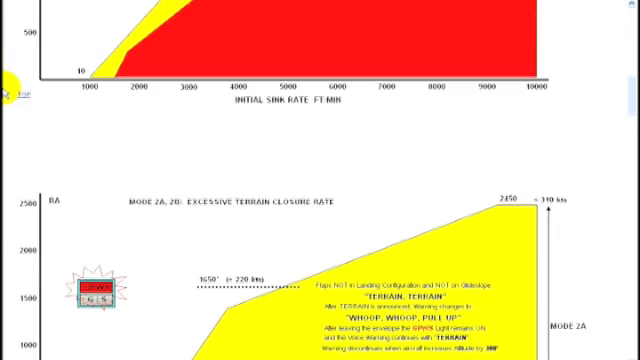
scroll(down, 3)
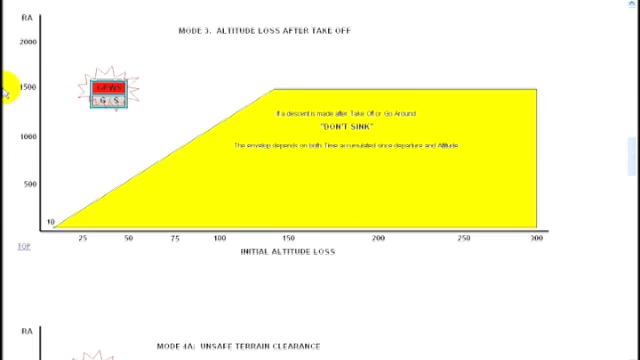
scroll(down, 3)
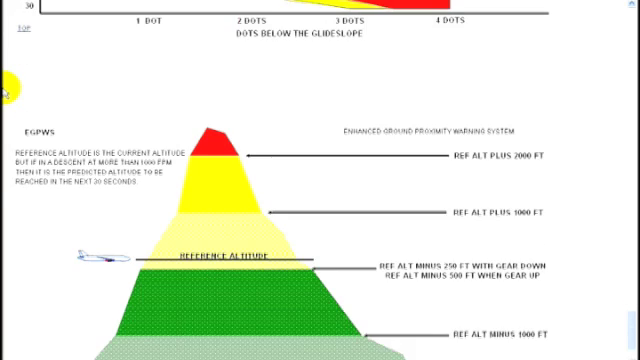
scroll(down, 3)
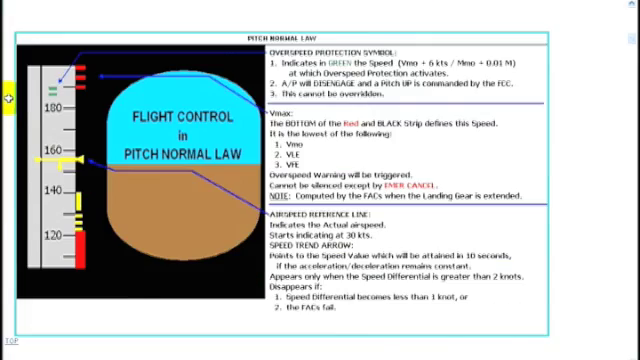
Scroll through the PFD pitch normal law section to the FMA annunciator columns
scroll(down, 3)
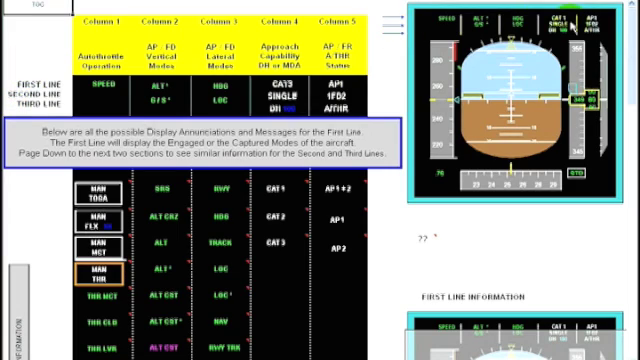
scroll(down, 3)
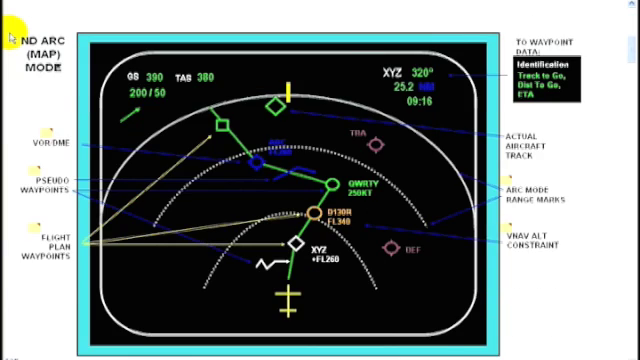
Scroll the ND diagrams from ARC (MAP) mode down to ROSE NAV mode
scroll(down, 3)
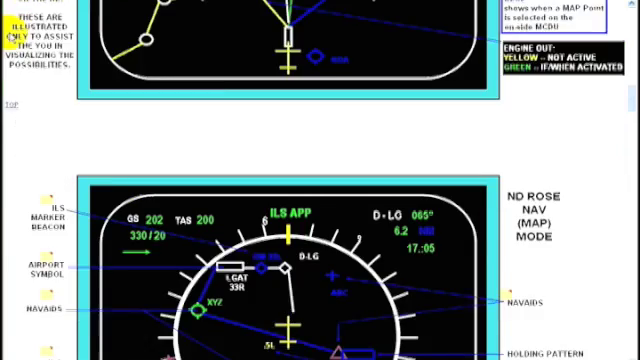
scroll(down, 3)
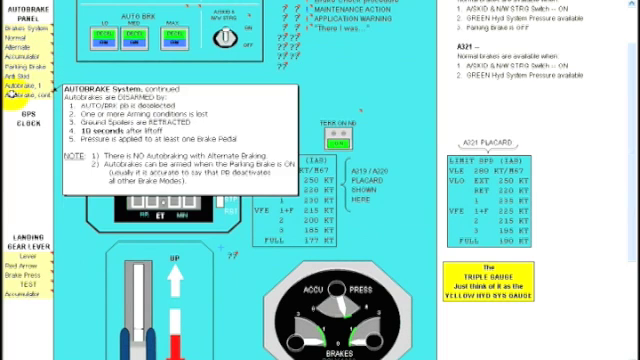
Scroll to the autobrake panel page showing how autobrake works
scroll(down, 3)
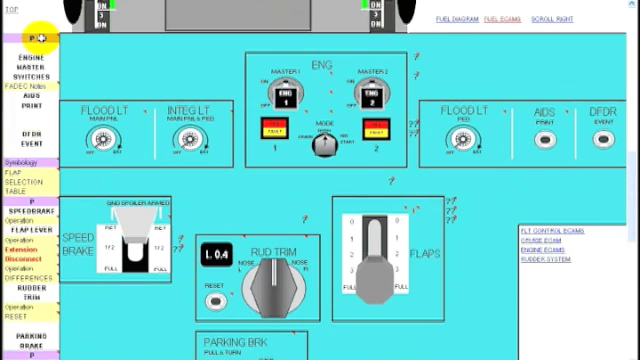
Scroll past the predictive windshear panel to the flight controls page with the wing tip brakes explanation
scroll(down, 3)
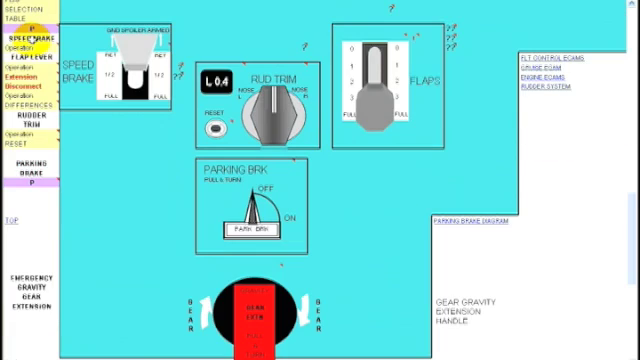
scroll(down, 3)
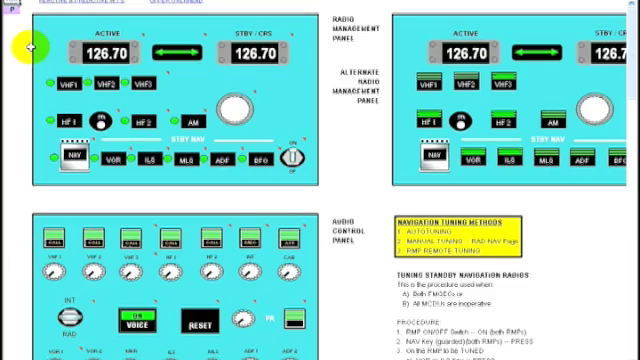
scroll(down, 3)
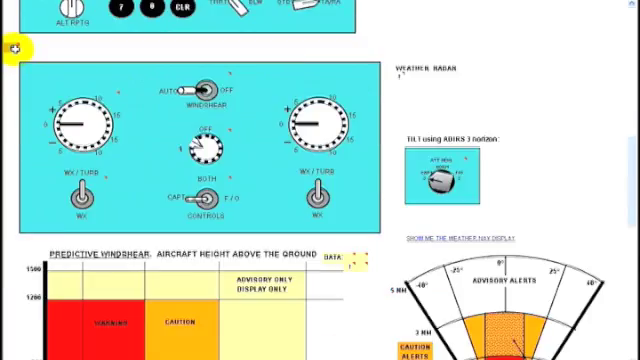
scroll(down, 3)
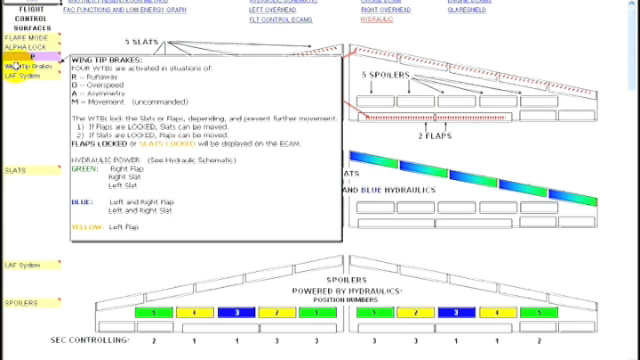
Show the flaps pop-up, then scroll through ailerons and speedbrakes to the brakes and anti-skid schematic
click(36, 32)
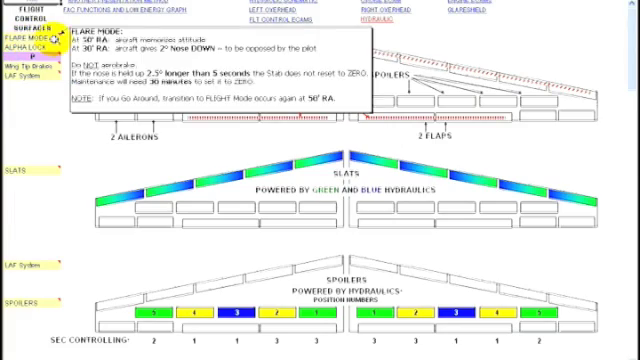
scroll(down, 3)
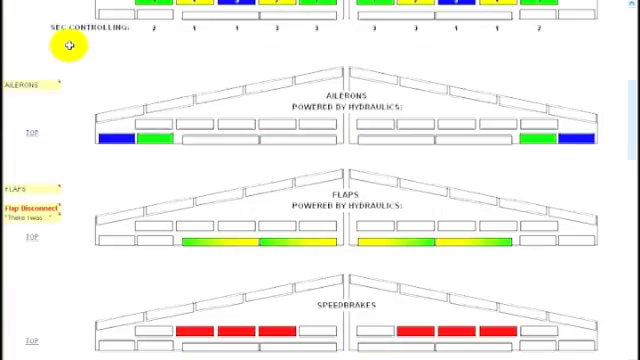
scroll(down, 3)
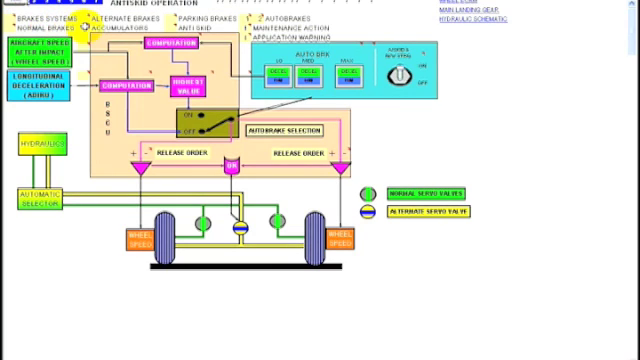
Scroll to the engine display page explaining the N1 gauge indications
scroll(down, 3)
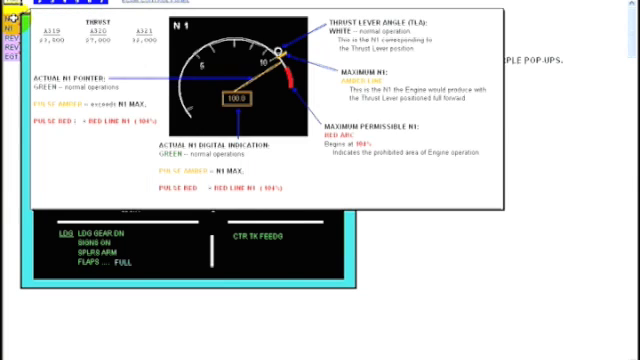
Scroll through the BLEED ECAM engine-start examples down to the CAB PRESS page
scroll(down, 3)
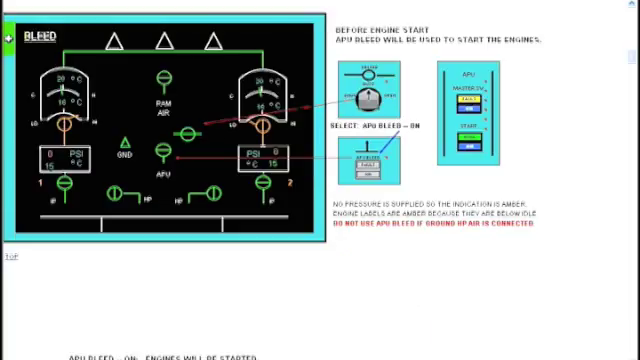
scroll(down, 3)
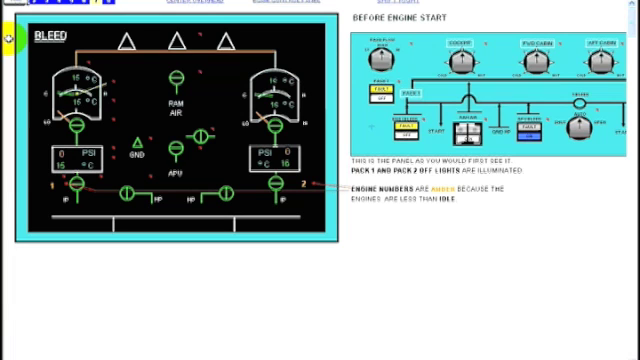
scroll(down, 3)
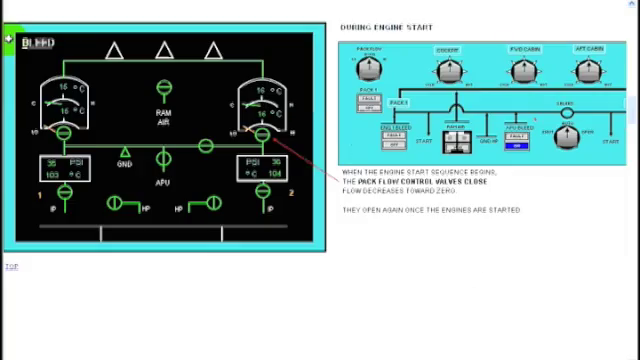
scroll(down, 3)
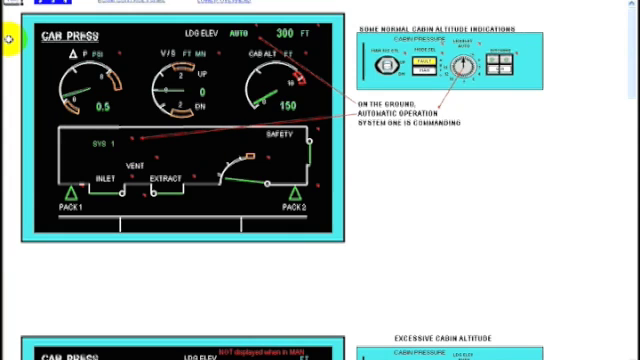
Scroll past the outflow valve position table toward the ELEC ECAM page
scroll(down, 3)
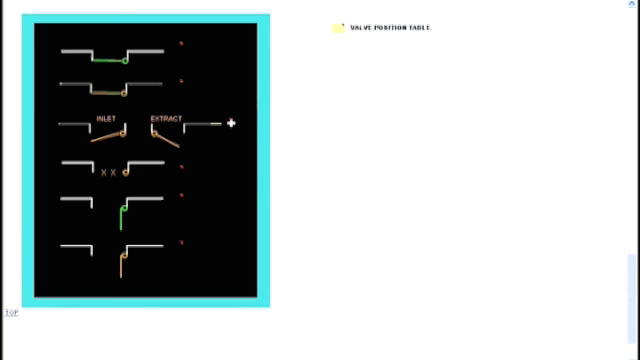
mouse_move(320, 114)
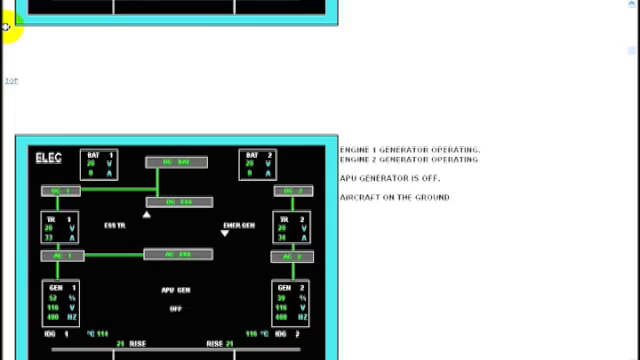
Scroll down past the PTU symbols, HYD and FUEL pages to the COND ECAM schematic
scroll(down, 3)
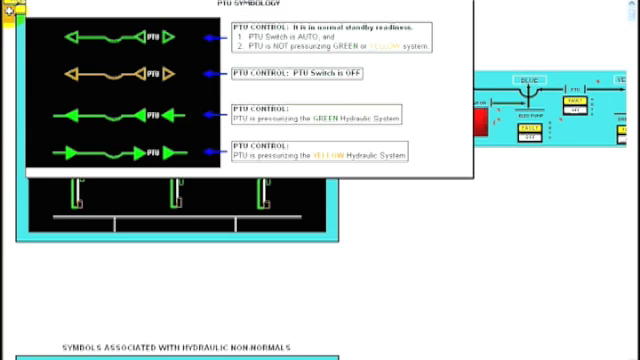
scroll(down, 3)
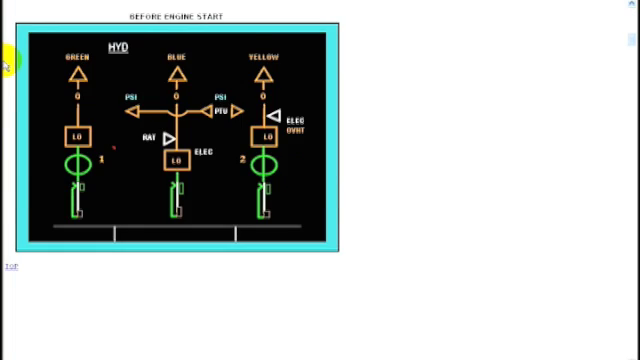
scroll(down, 3)
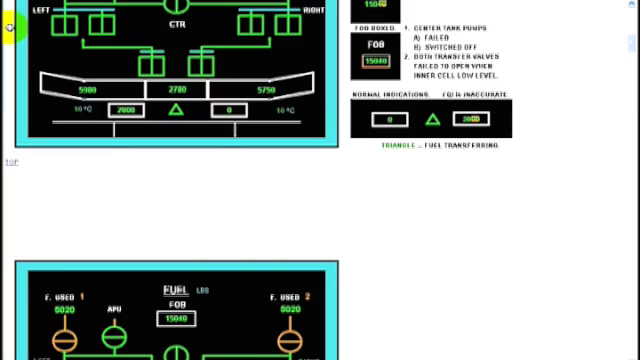
scroll(down, 3)
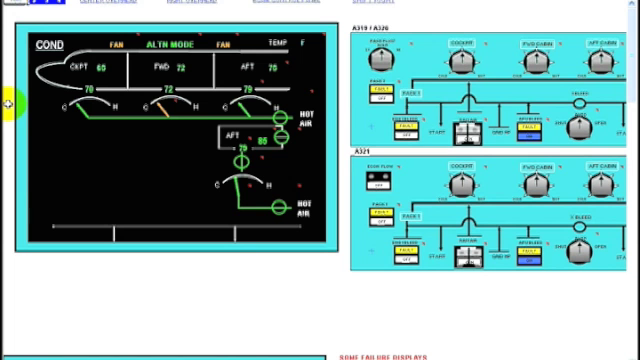
Scroll down to the Static Examples of Instructions sheet explaining sheet navigation
scroll(down, 3)
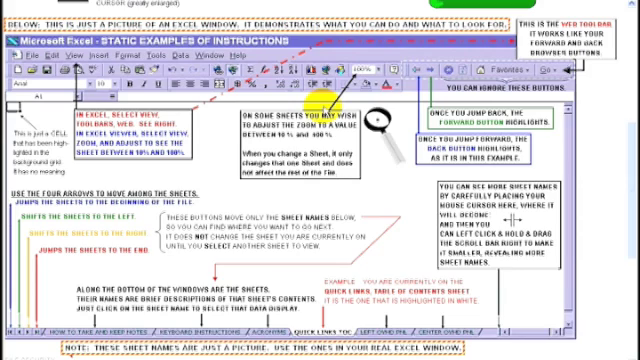
mouse_move(330, 262)
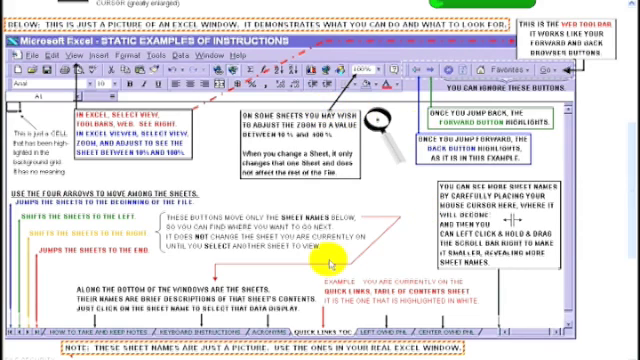